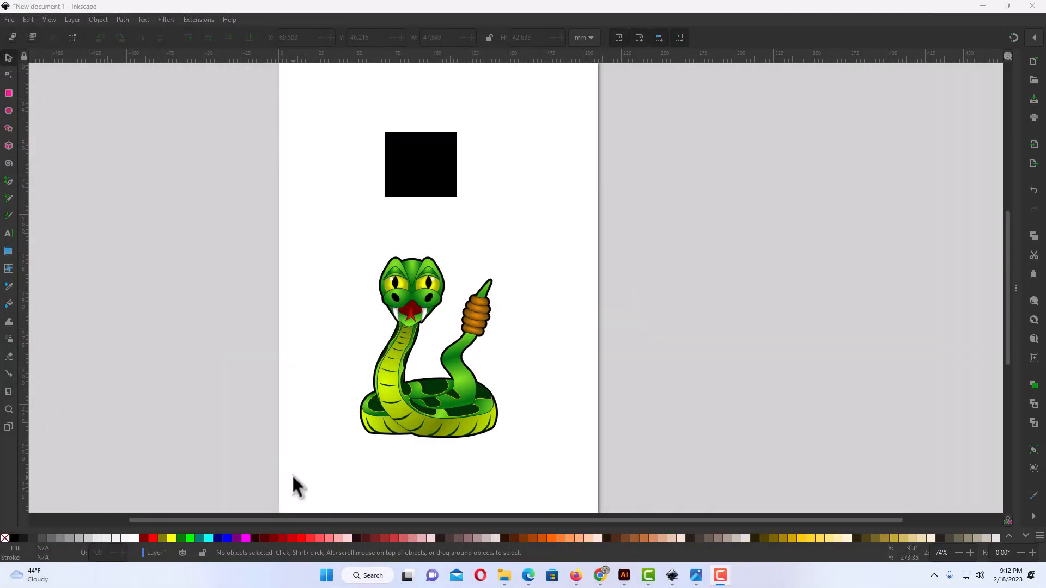
{"action": "mouse_move", "coordinate": [317, 457]}
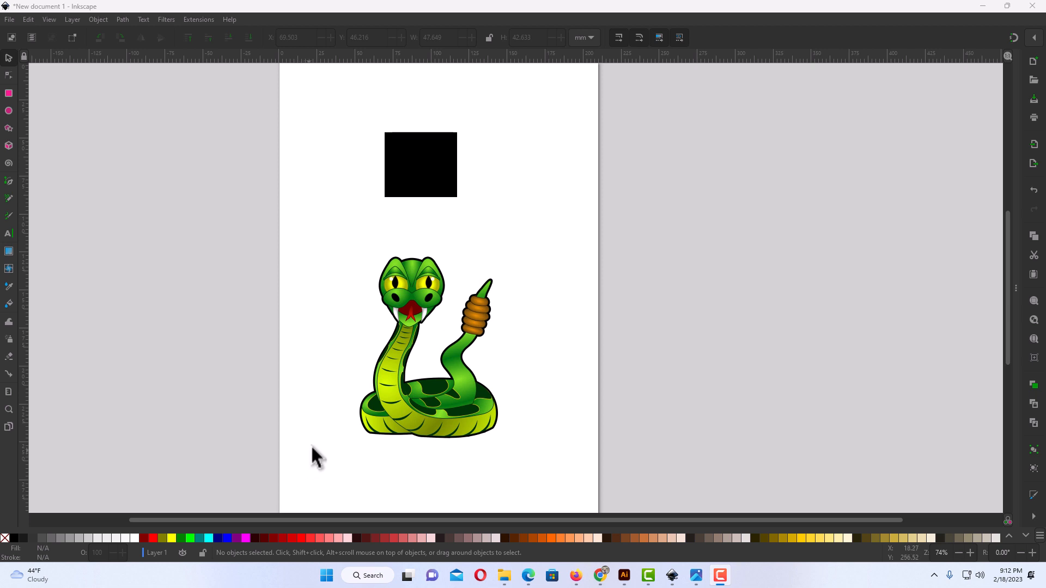
Step: Duplicate the rattlesnake image via its right-click menu, leaving the copy stacked over the original
{"action": "left_click", "coordinate": [427, 333]}
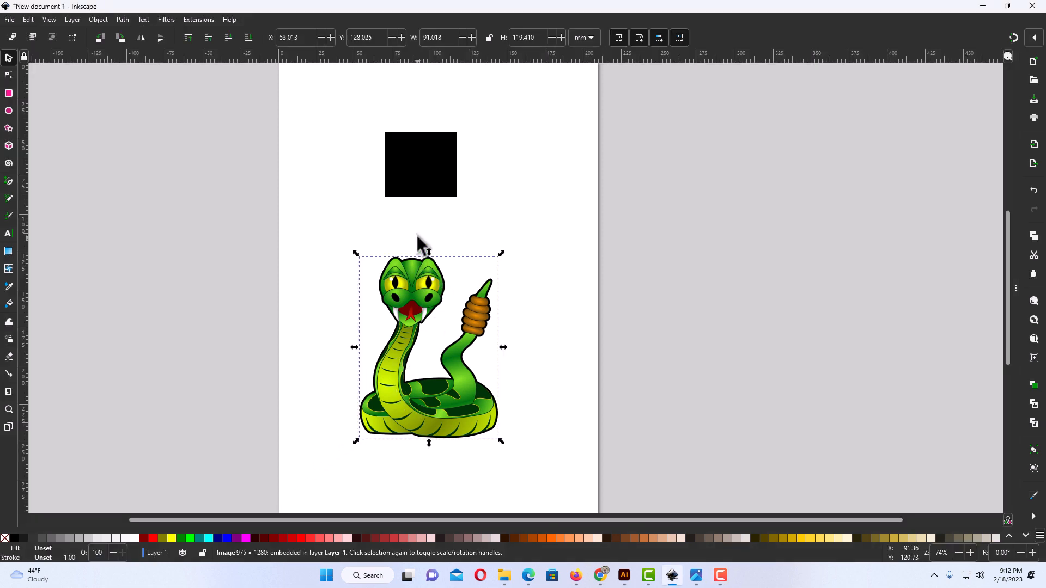
{"action": "left_click", "coordinate": [420, 164]}
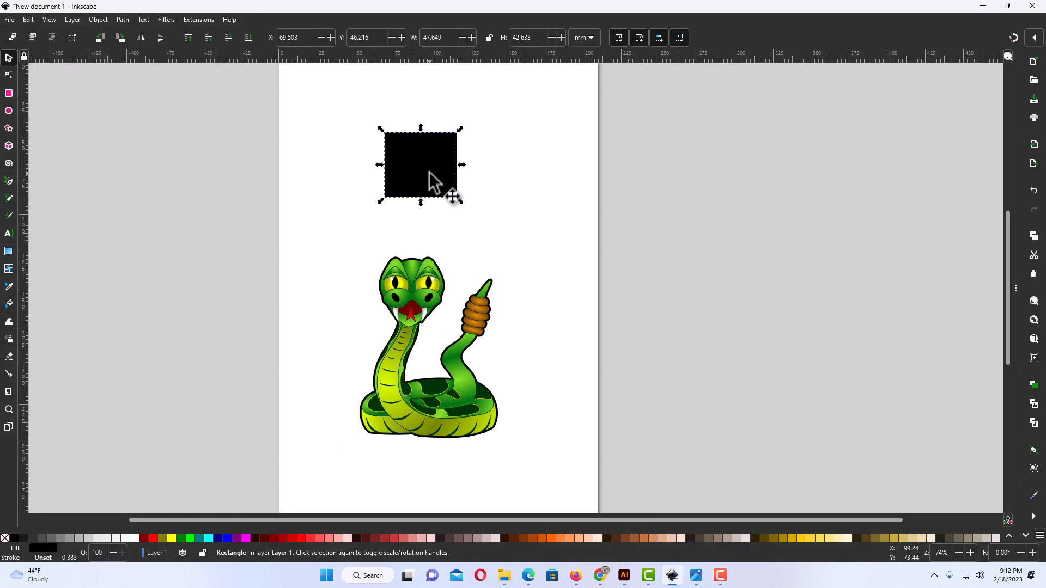
{"action": "left_click", "coordinate": [410, 327]}
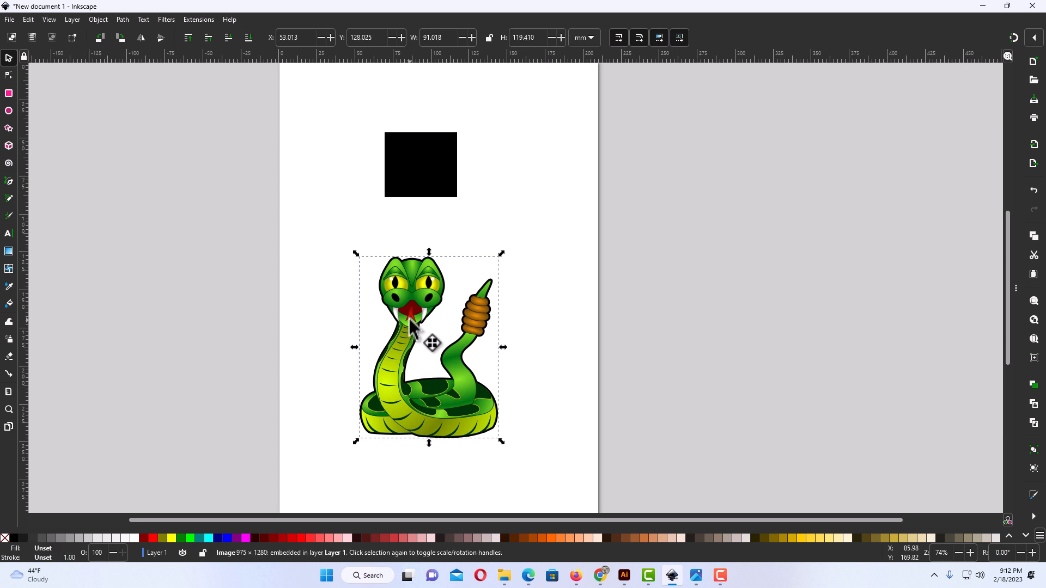
{"action": "left_click", "coordinate": [334, 332]}
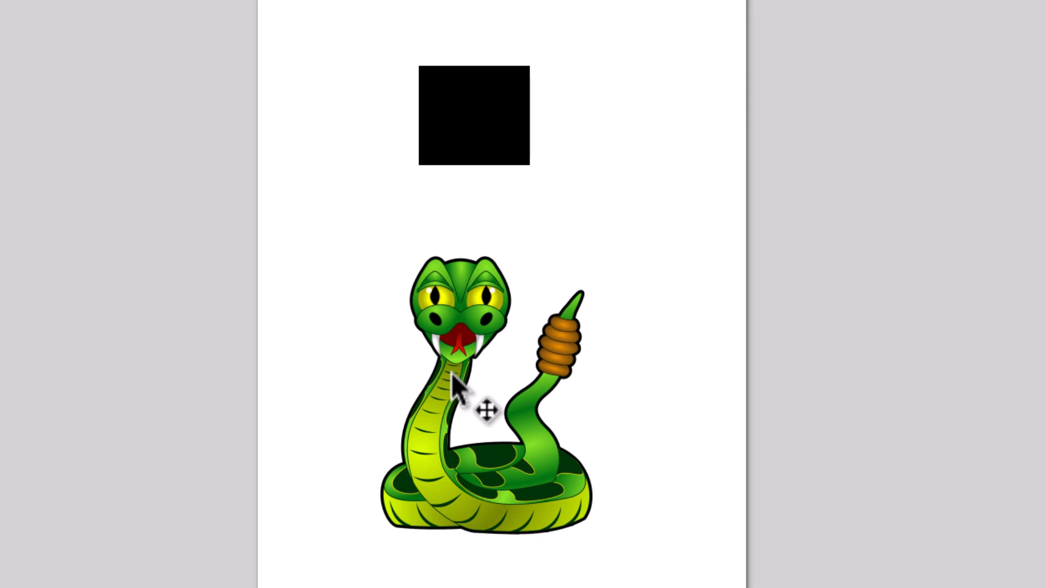
{"action": "right_click", "coordinate": [457, 390]}
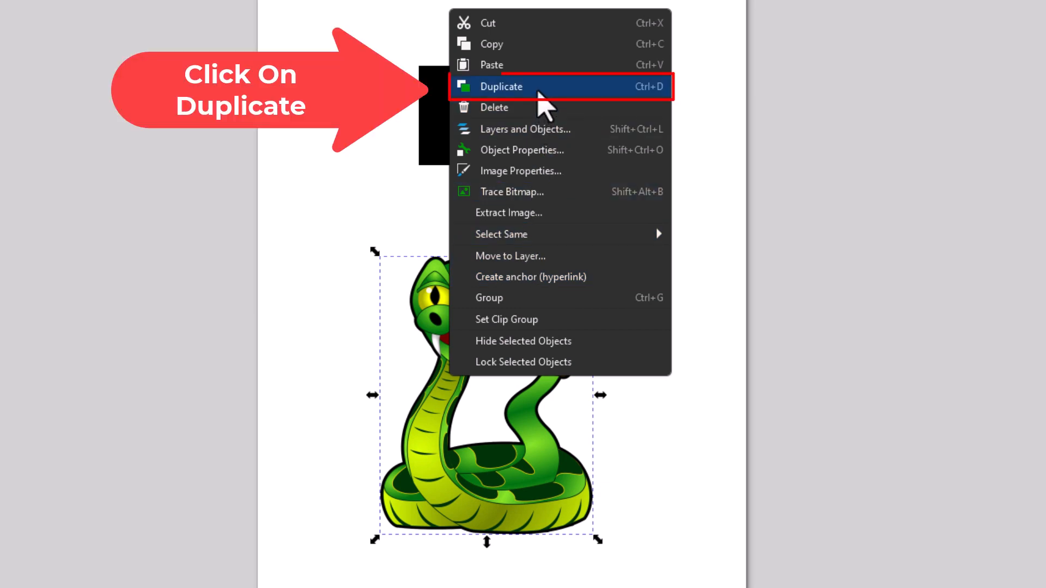
{"action": "left_click", "coordinate": [500, 86]}
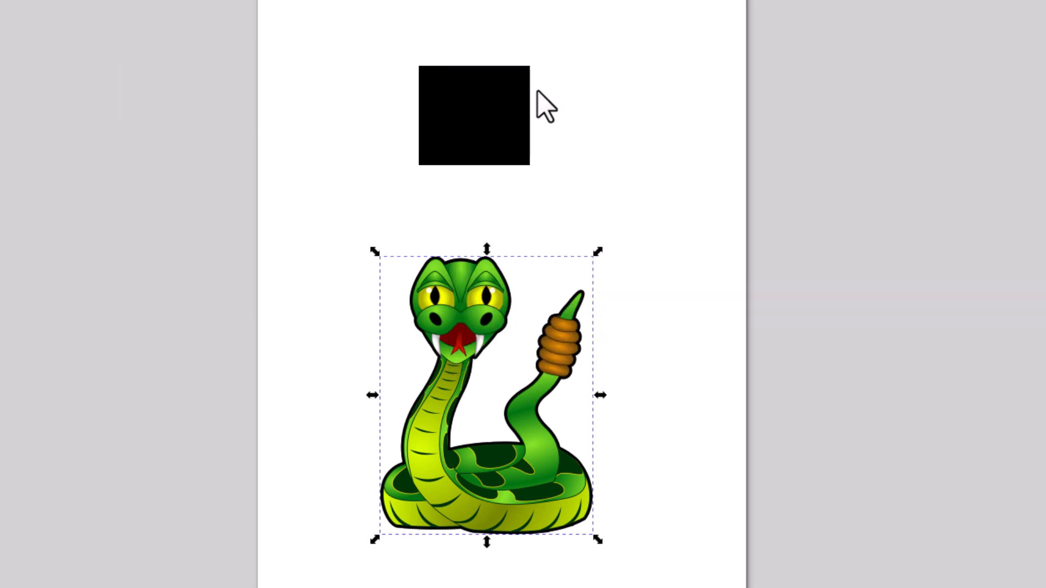
{"action": "mouse_move", "coordinate": [660, 413]}
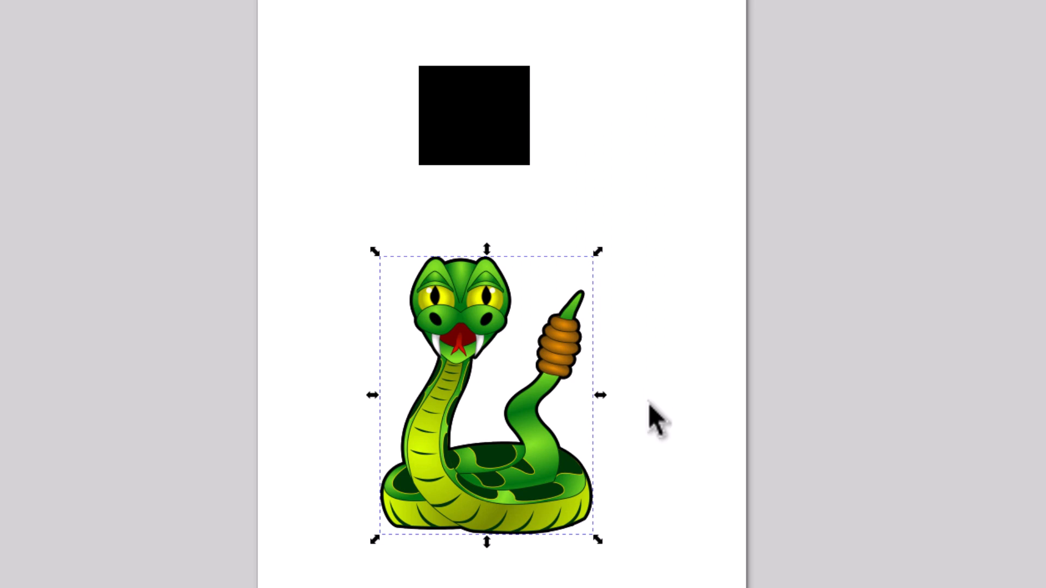
{"action": "mouse_move", "coordinate": [497, 417]}
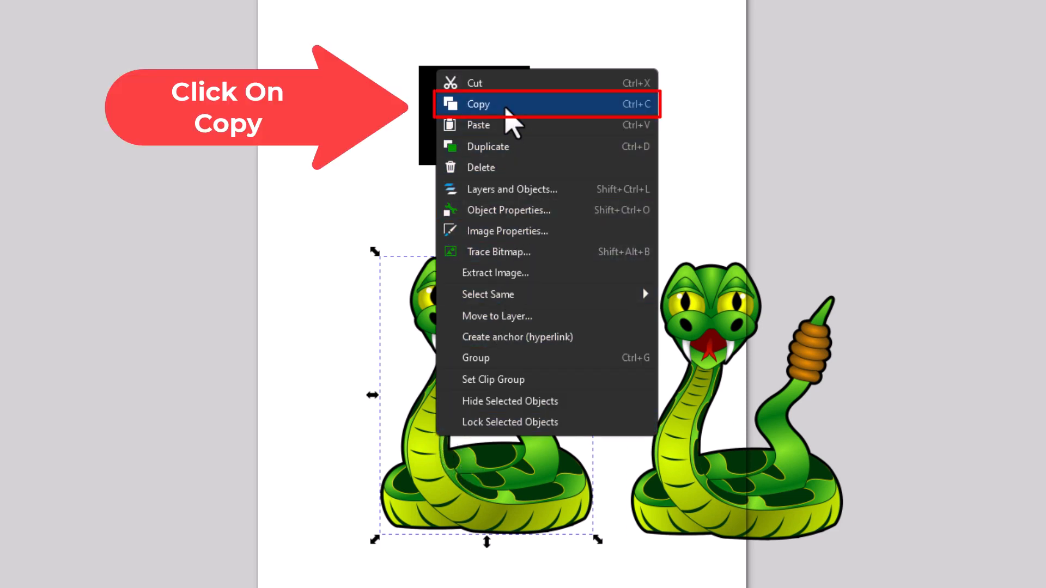
Step: Copy the rattlesnake and paste a third snake placed leftmost in the row
{"action": "left_click", "coordinate": [477, 103]}
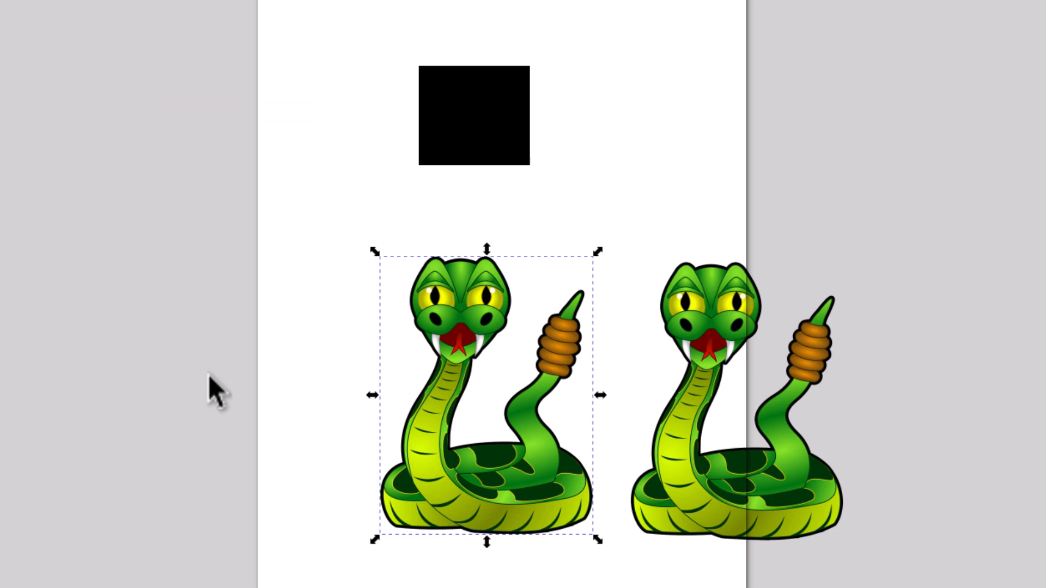
{"action": "mouse_move", "coordinate": [233, 398]}
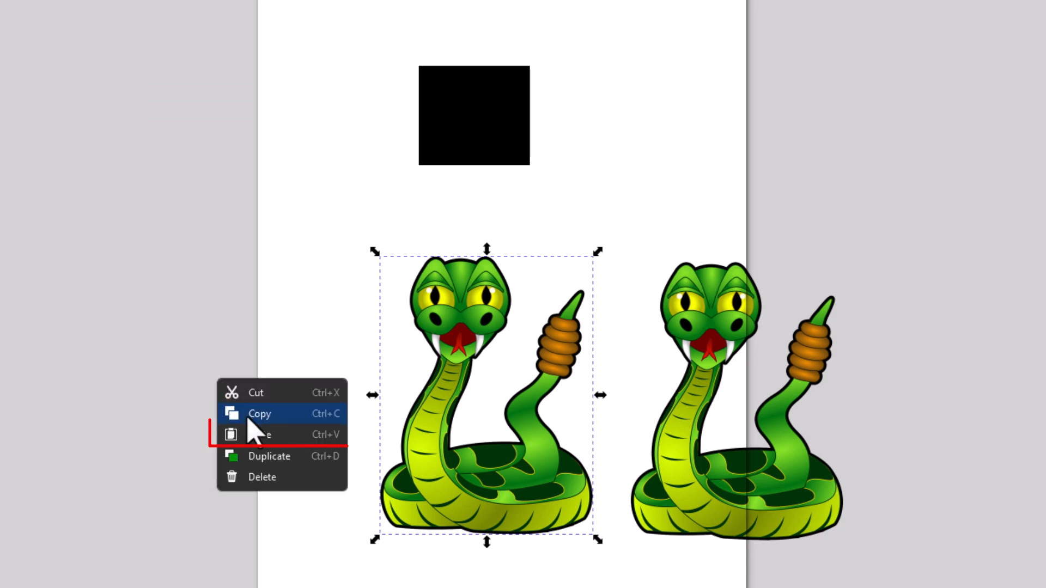
{"action": "mouse_move", "coordinate": [261, 434]}
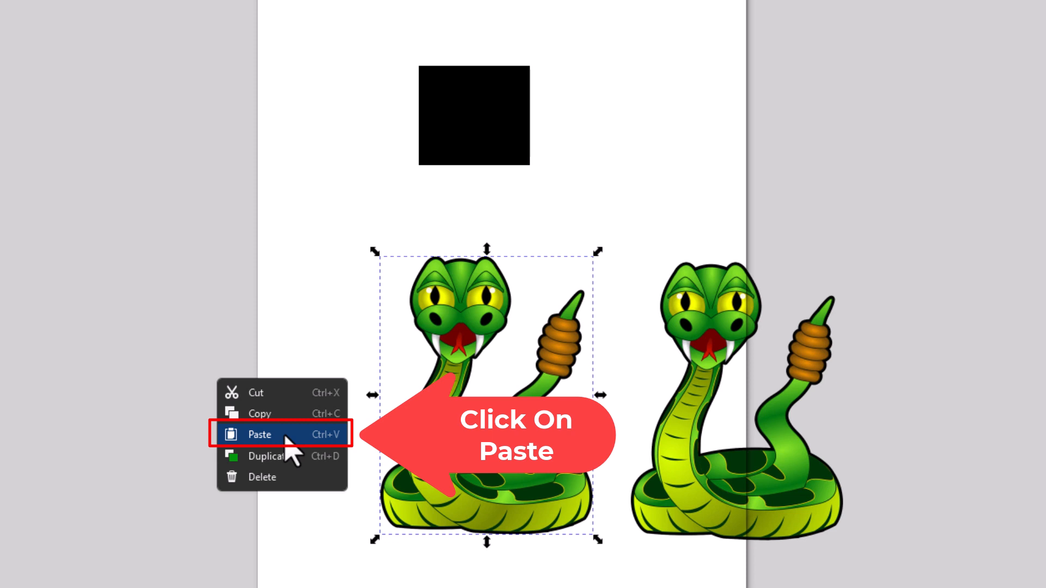
{"action": "left_click", "coordinate": [259, 434]}
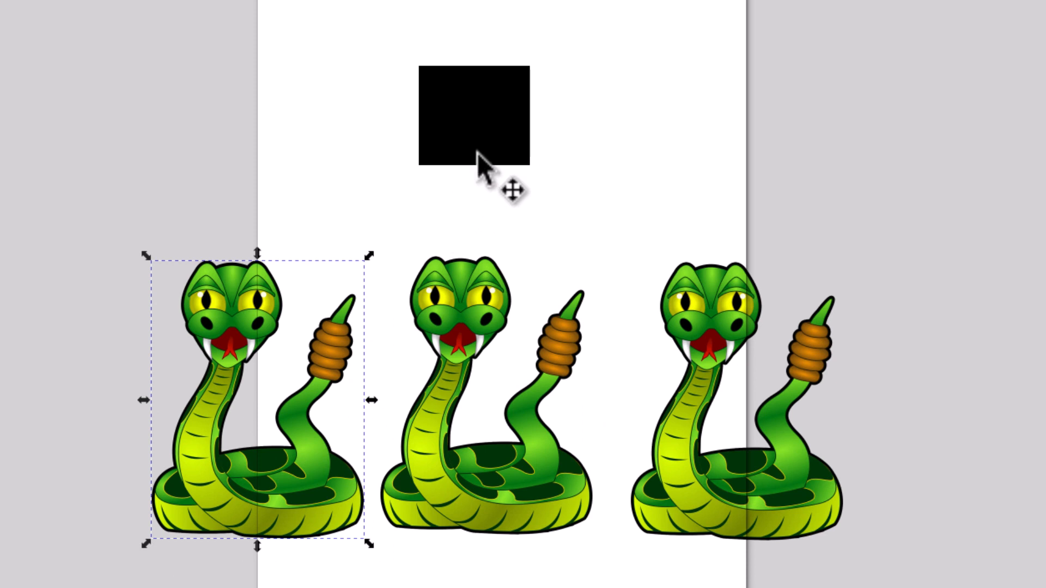
{"action": "mouse_move", "coordinate": [487, 134]}
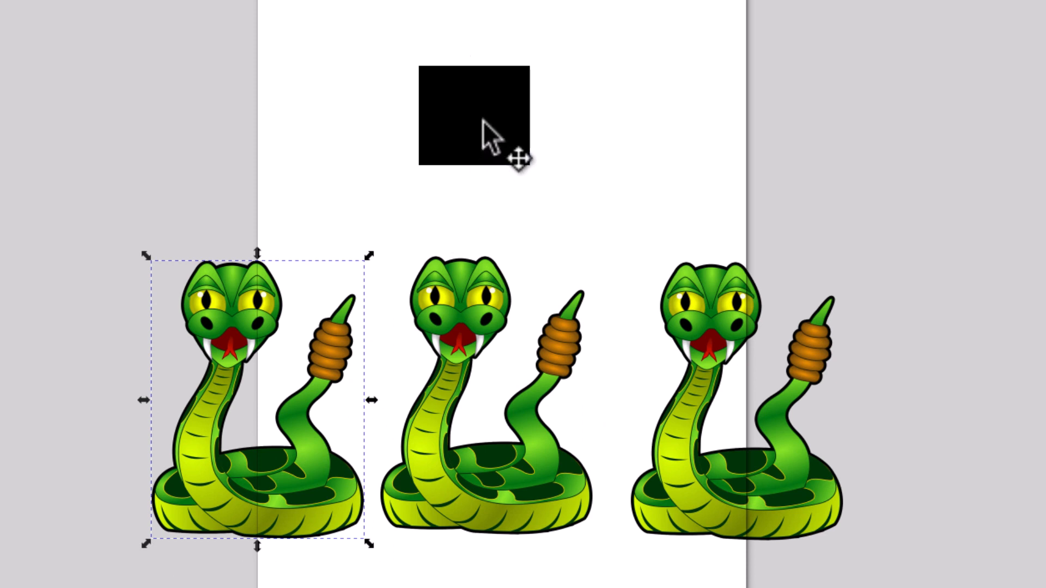
Step: Paste a second black square, then duplicate it so three squares line up above the snakes
{"action": "right_click", "coordinate": [472, 113]}
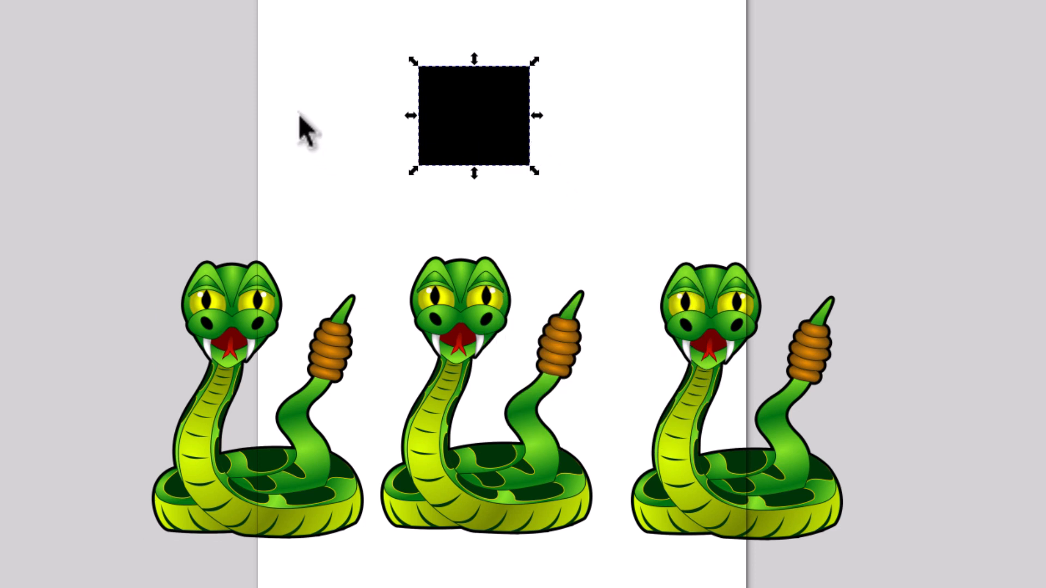
{"action": "right_click", "coordinate": [473, 115]}
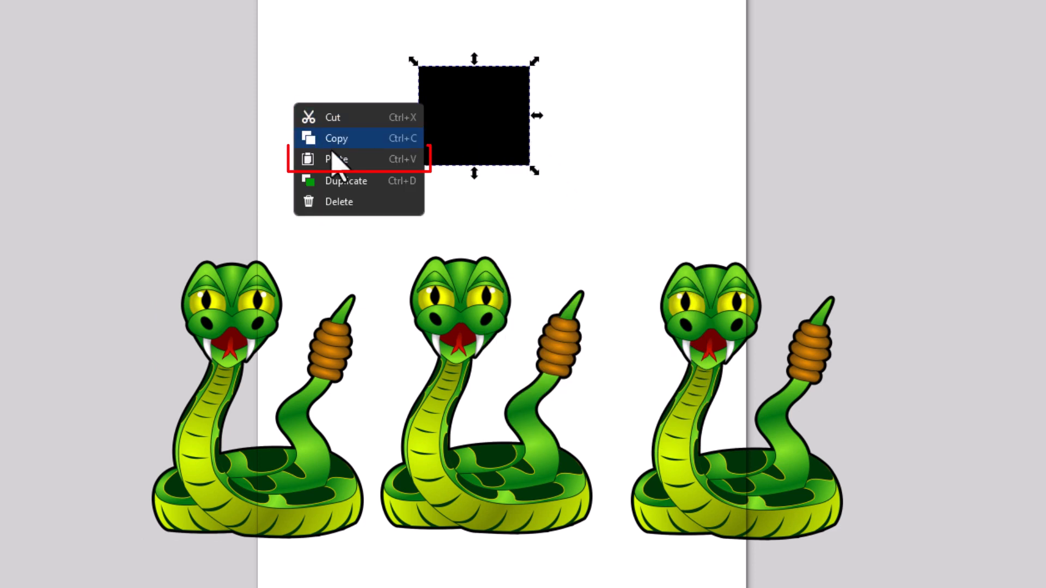
{"action": "left_click", "coordinate": [337, 159]}
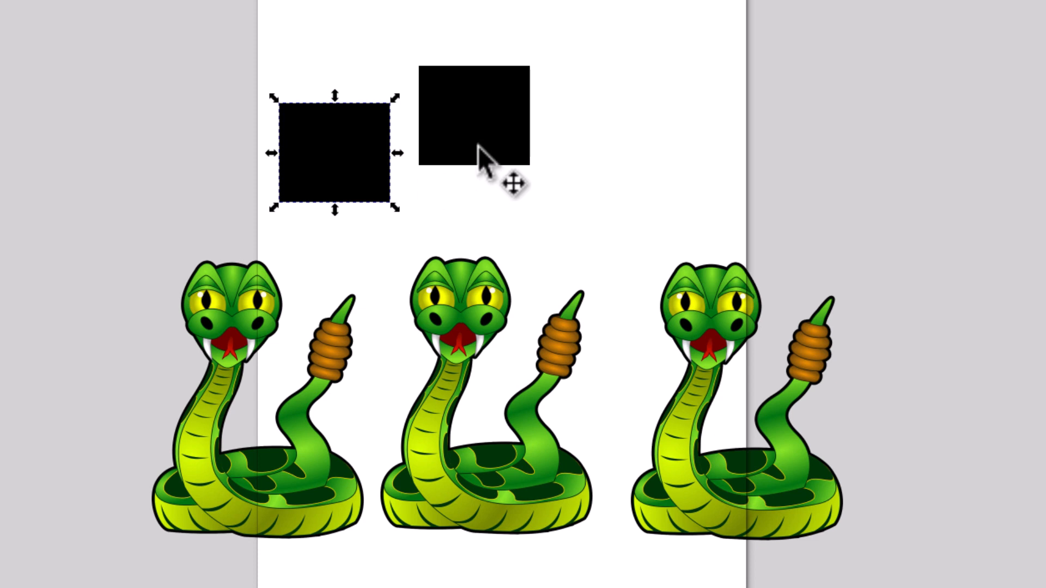
{"action": "right_click", "coordinate": [473, 117]}
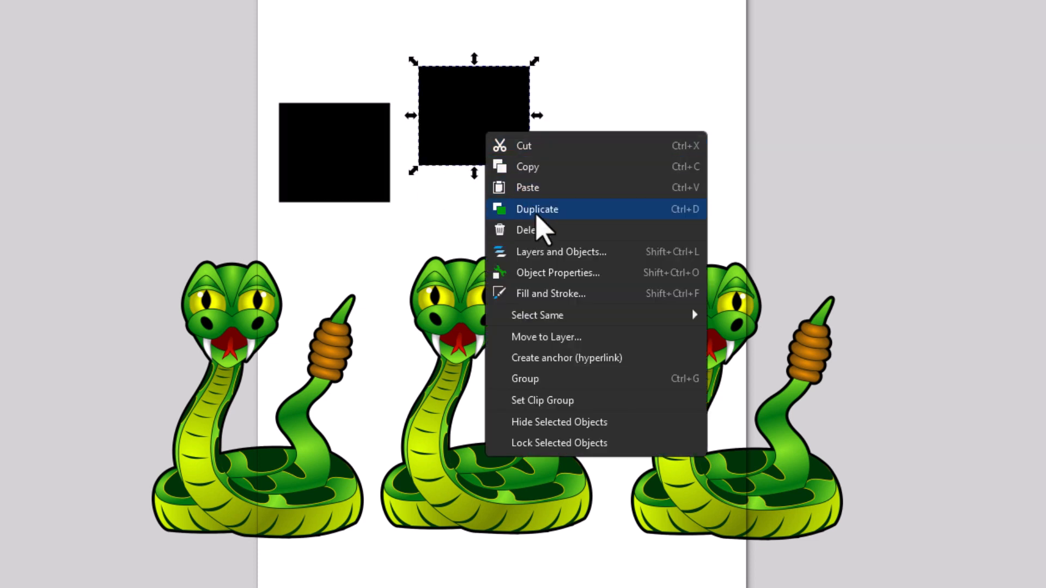
{"action": "left_click", "coordinate": [536, 209]}
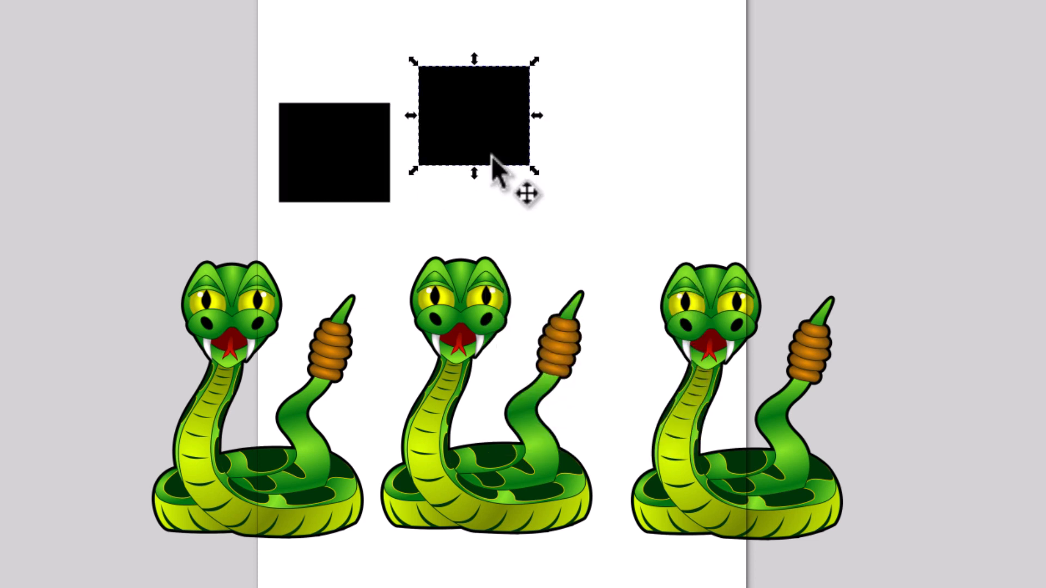
{"action": "mouse_move", "coordinate": [484, 143]}
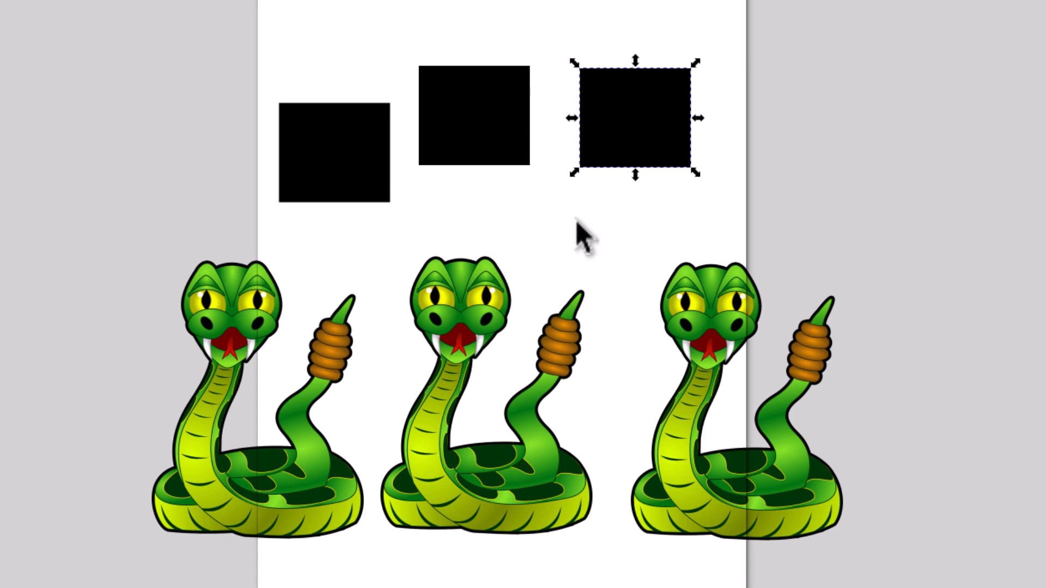
{"action": "scroll", "scroll_direction": "down", "scroll_amount": 3}
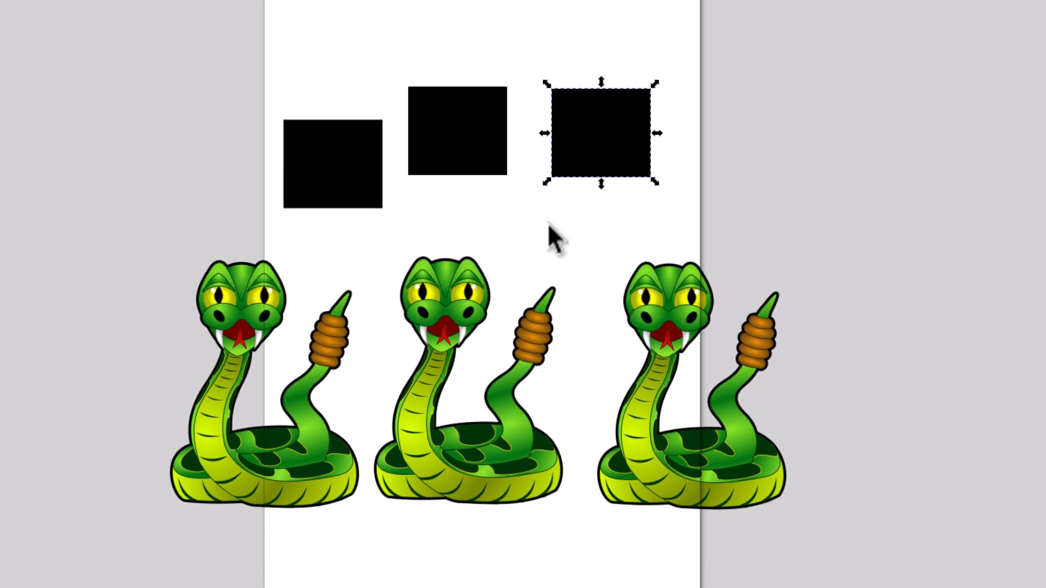